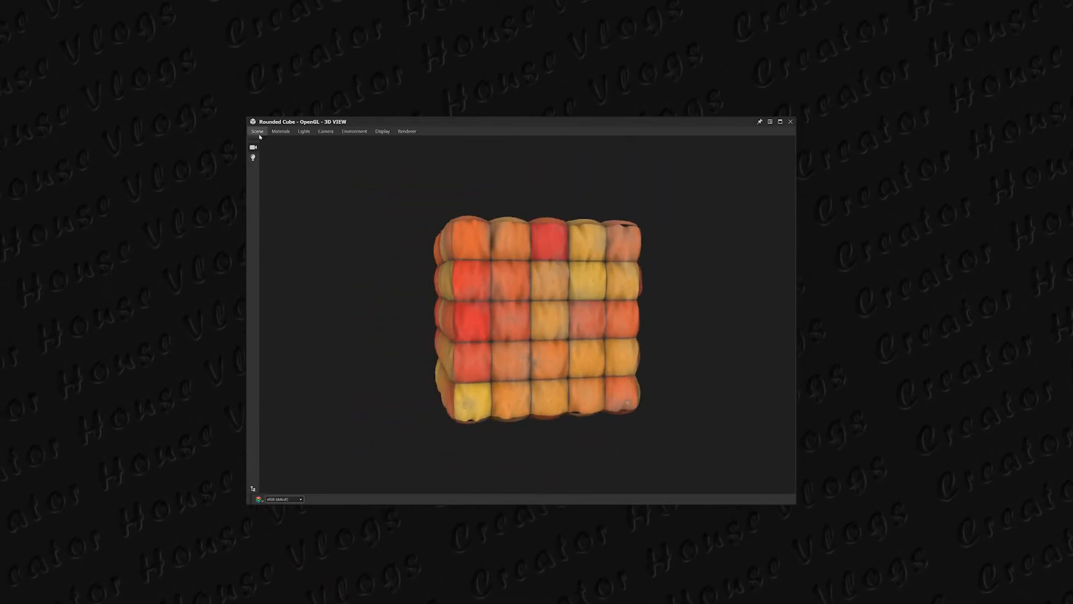
# Switch the 3D View preview mesh to Rounded Cylinder, then to Plane (hi-res)
pyautogui.click(257, 131)
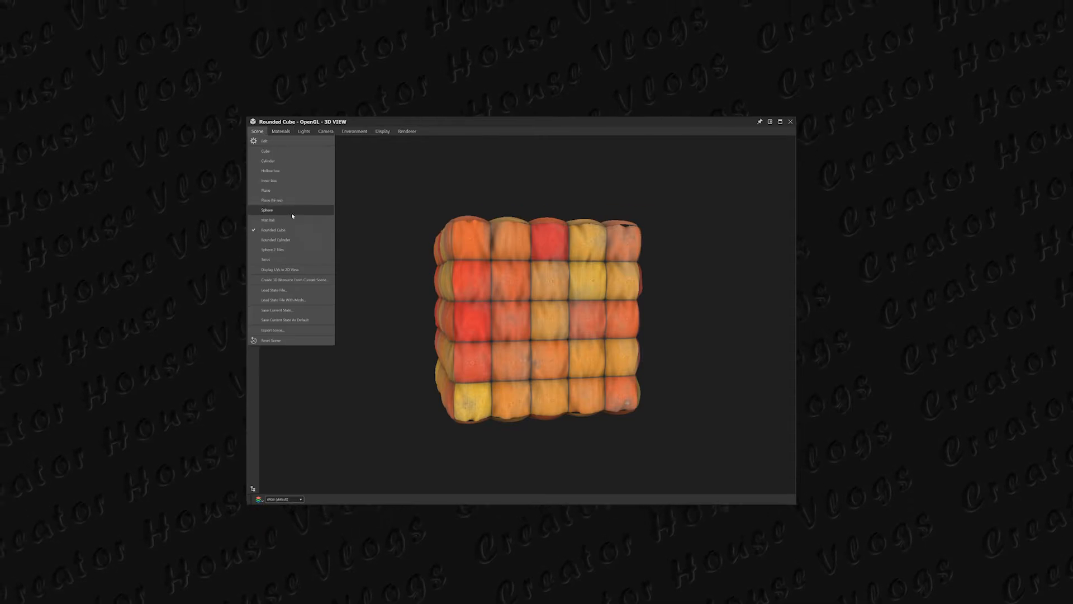
pyautogui.click(275, 238)
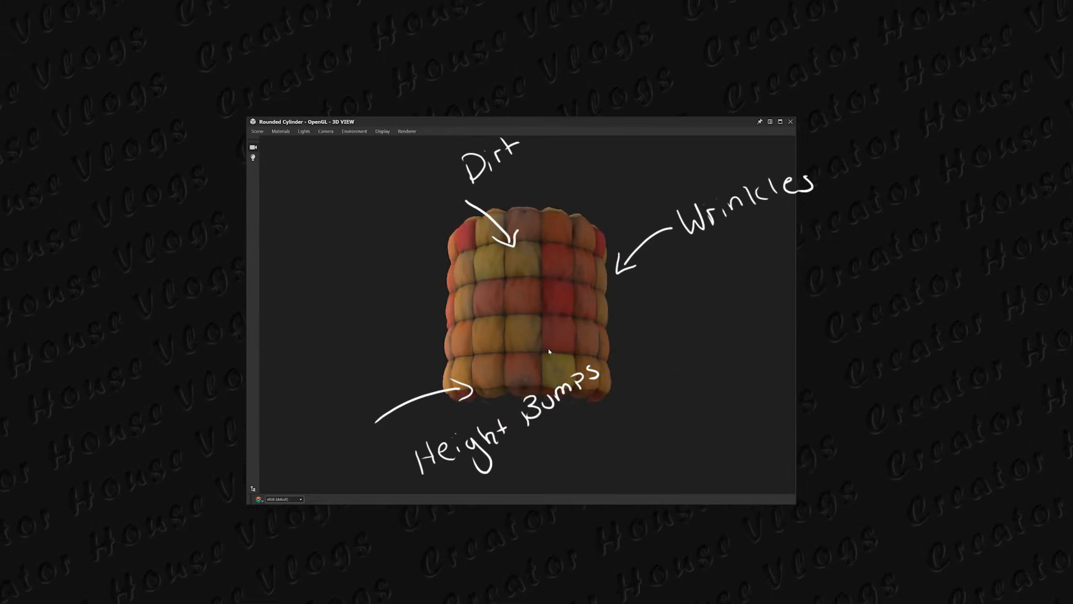
pyautogui.click(258, 131)
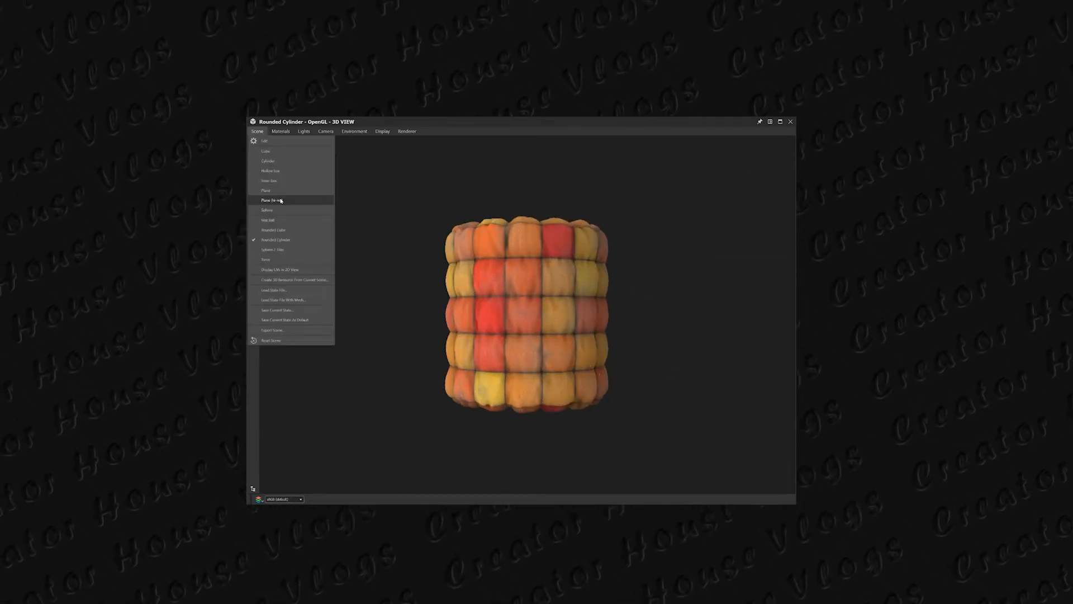
pyautogui.click(273, 200)
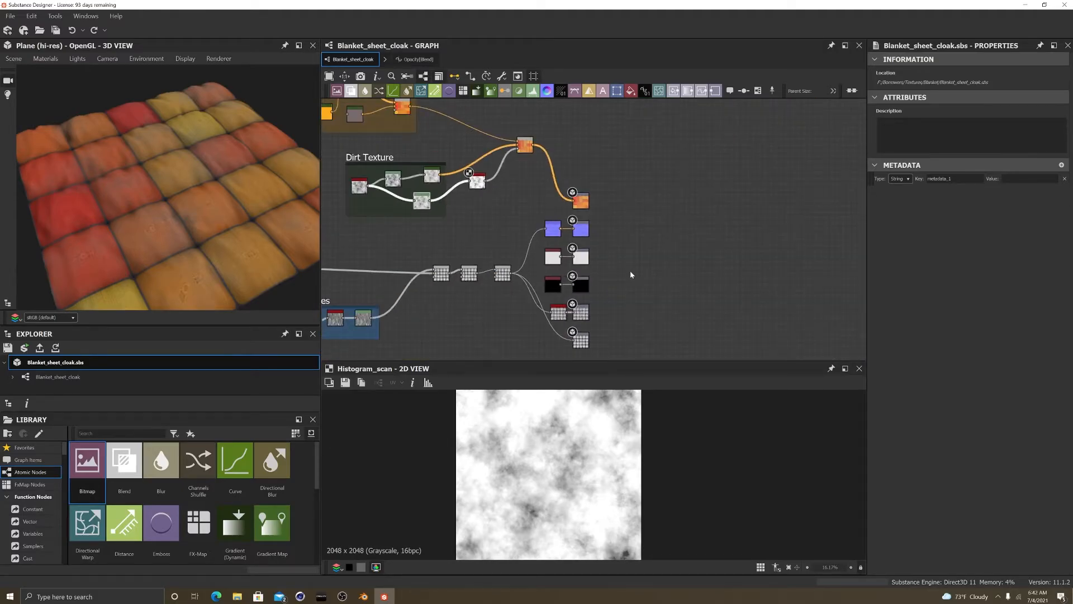
pyautogui.click(10, 16)
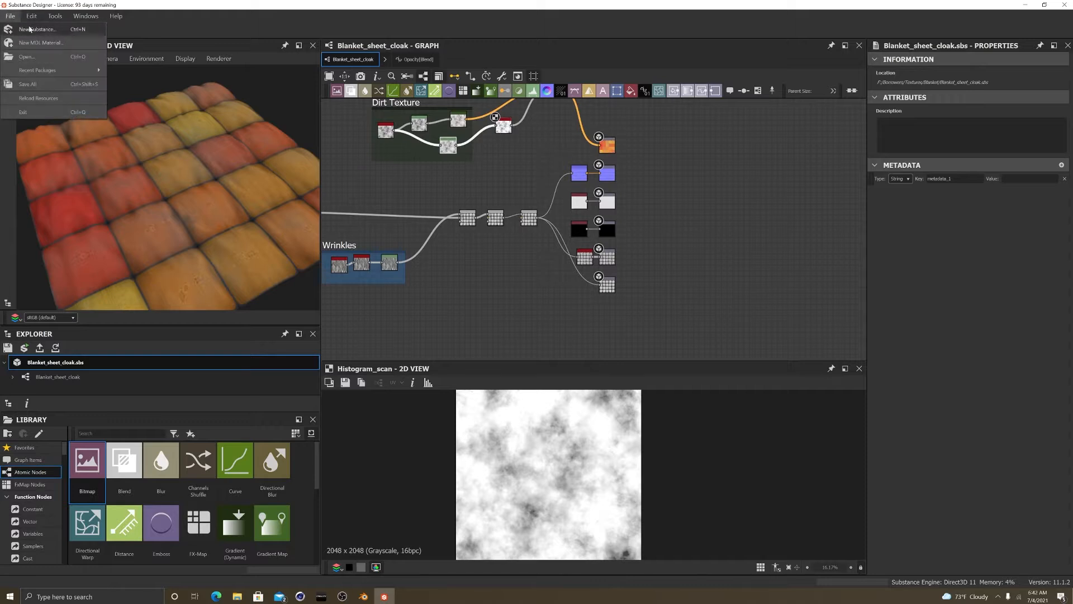
pyautogui.click(37, 29)
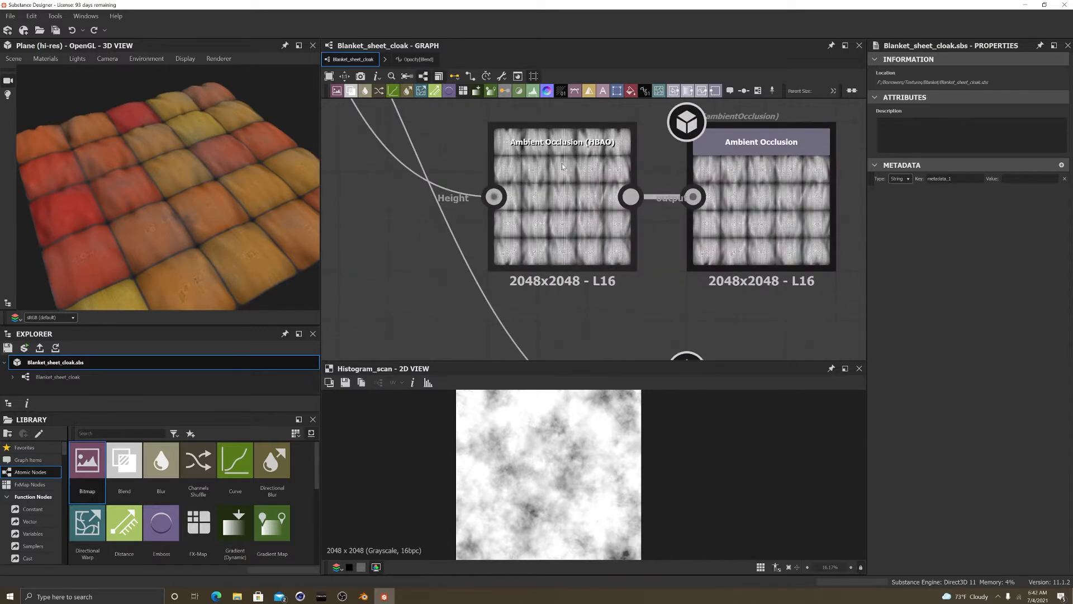
pyautogui.click(561, 142)
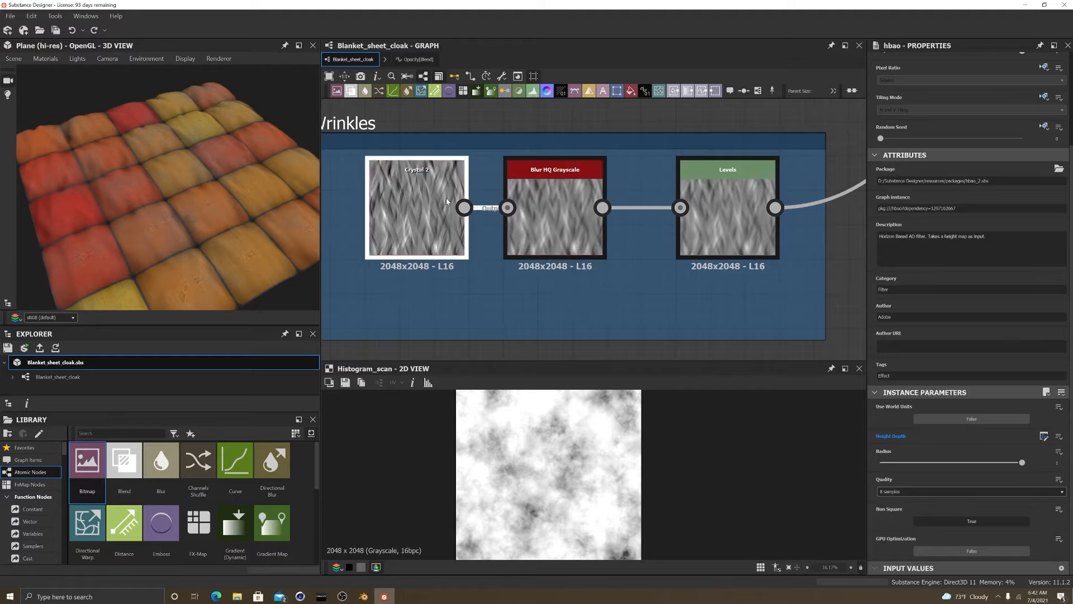
pyautogui.click(415, 168)
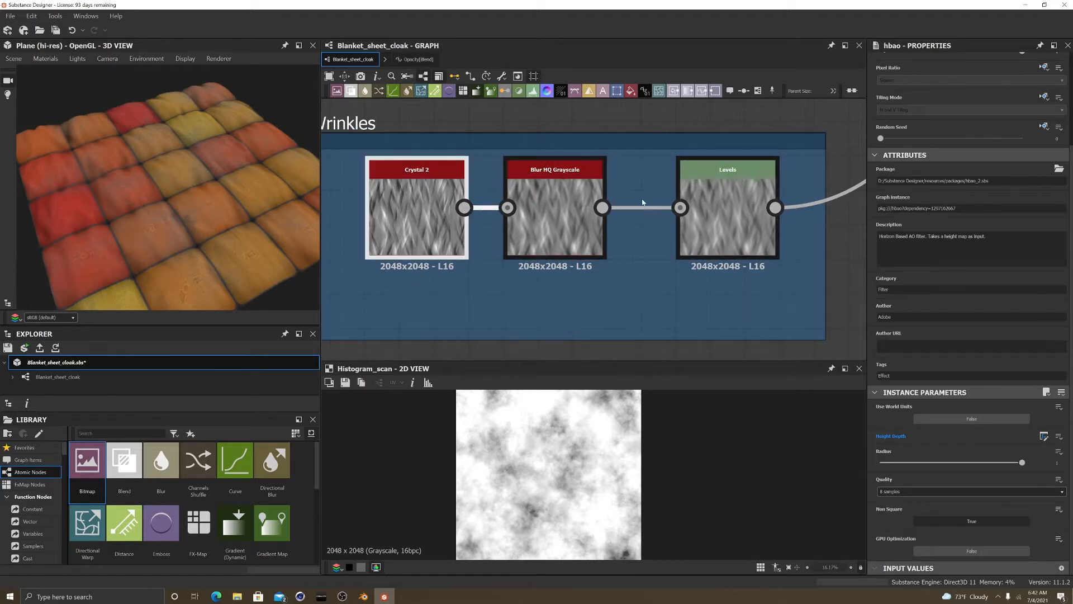
pyautogui.click(728, 169)
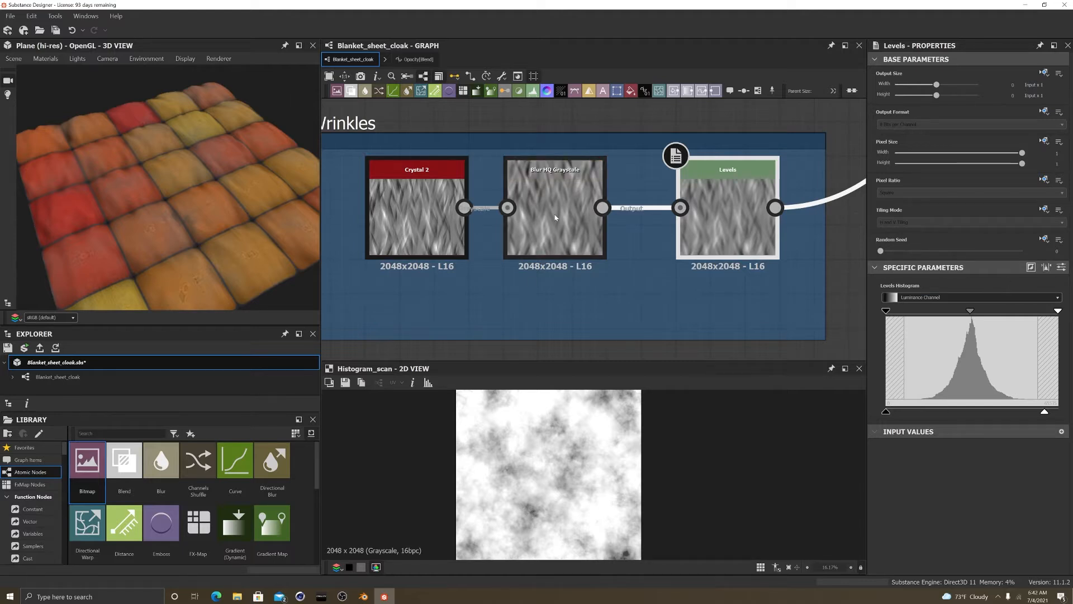
pyautogui.click(555, 169)
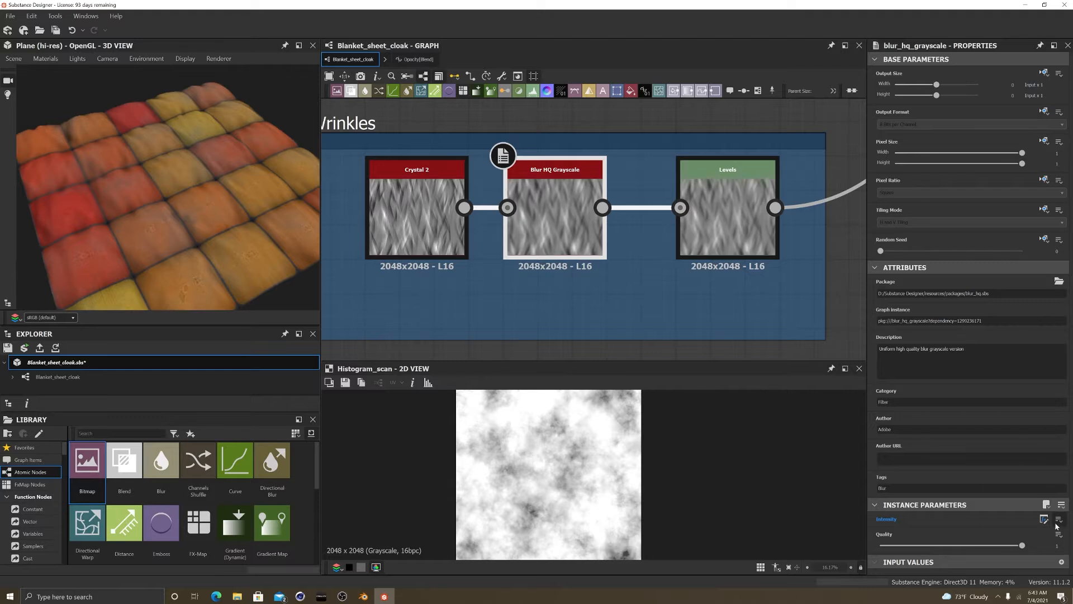
pyautogui.click(1060, 521)
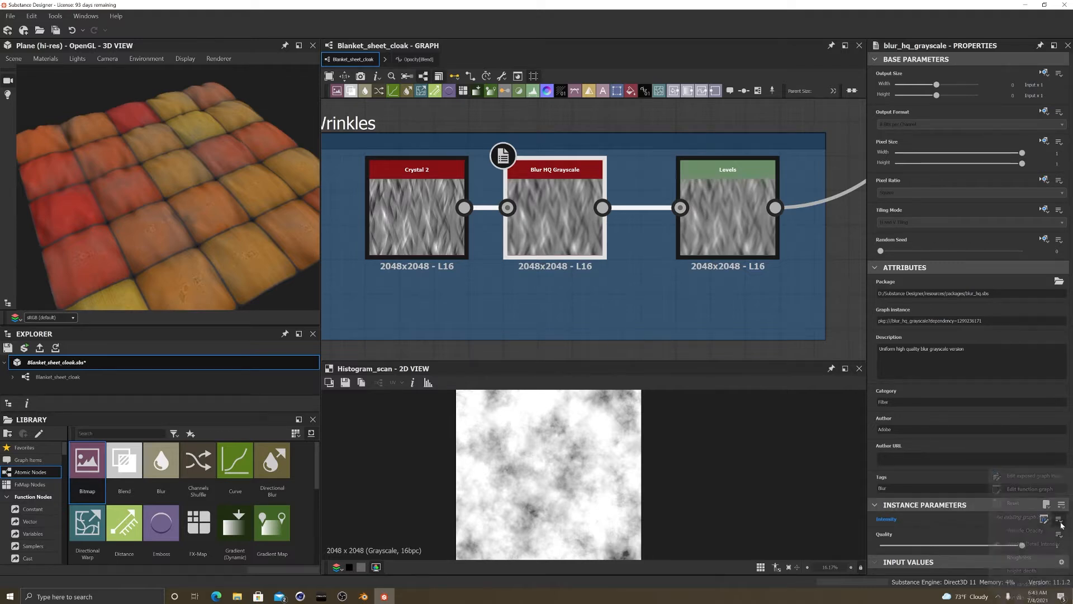
pyautogui.click(1061, 522)
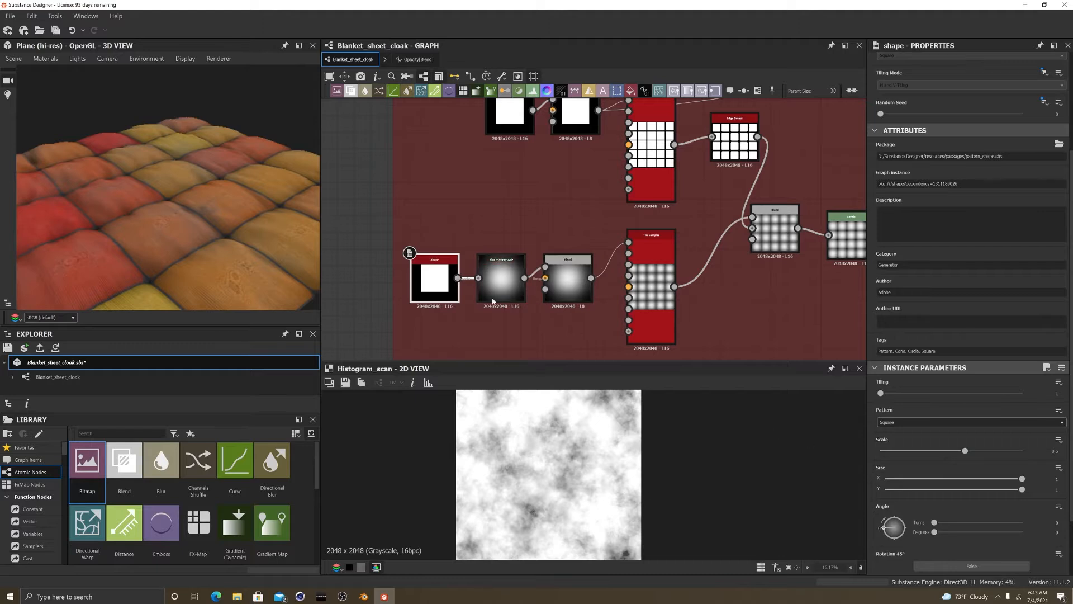
pyautogui.click(498, 263)
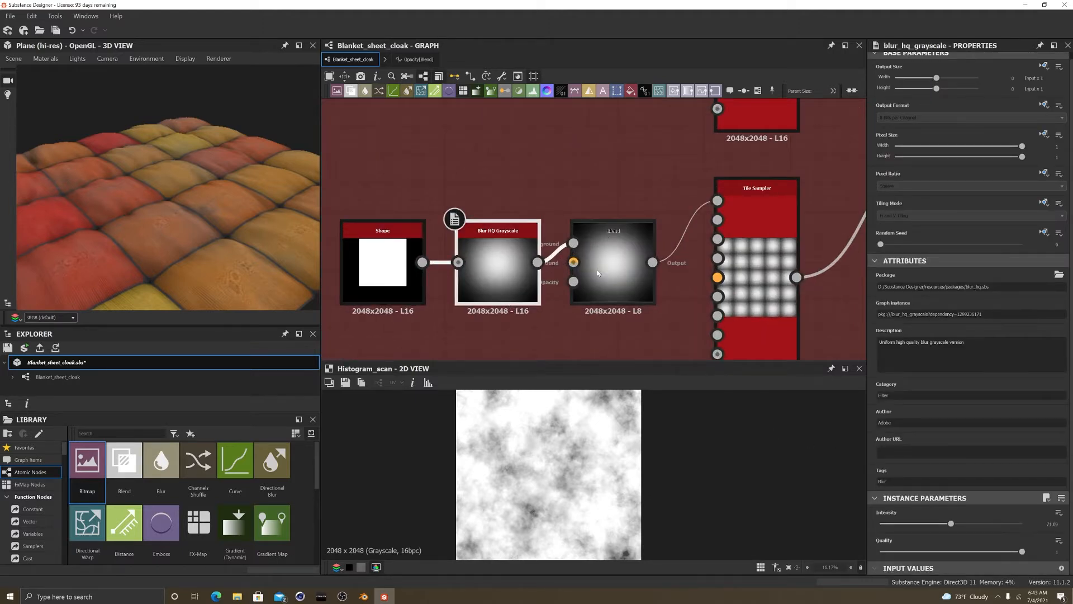
pyautogui.click(613, 263)
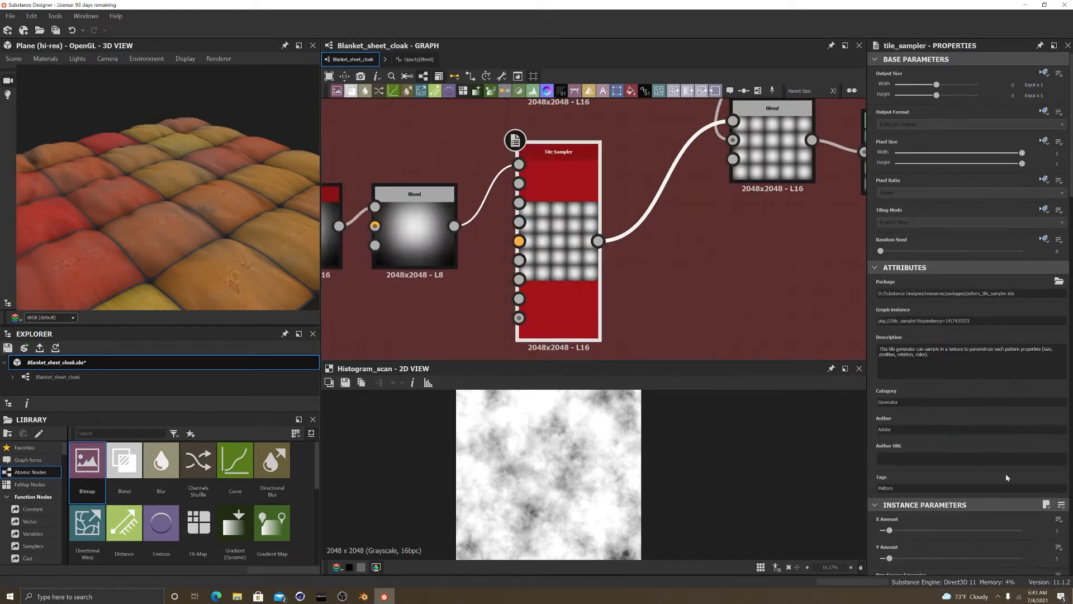
pyautogui.scroll(-3)
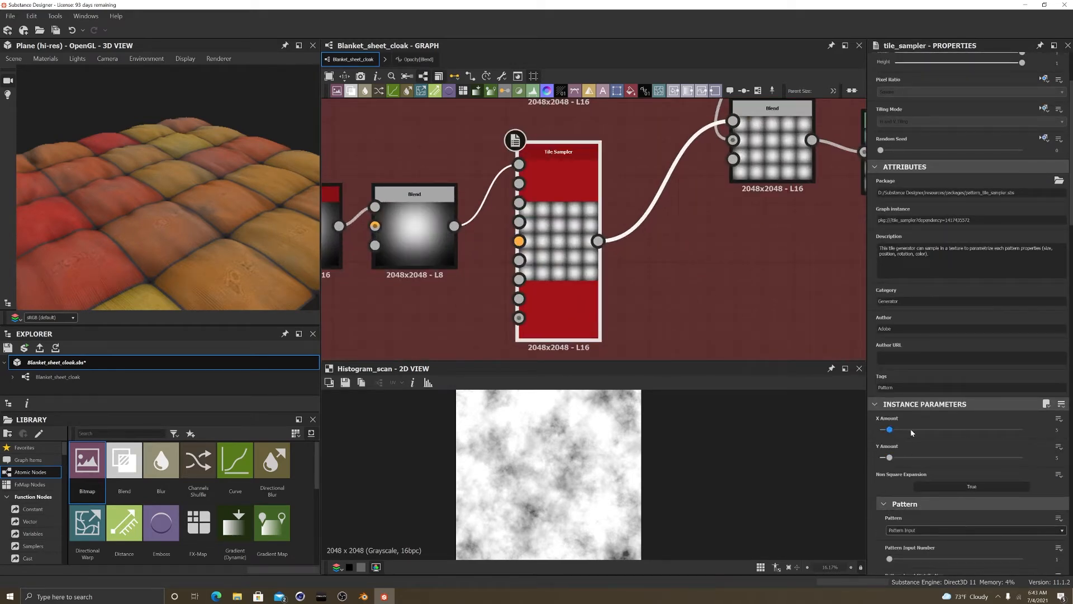
pyautogui.scroll(-3)
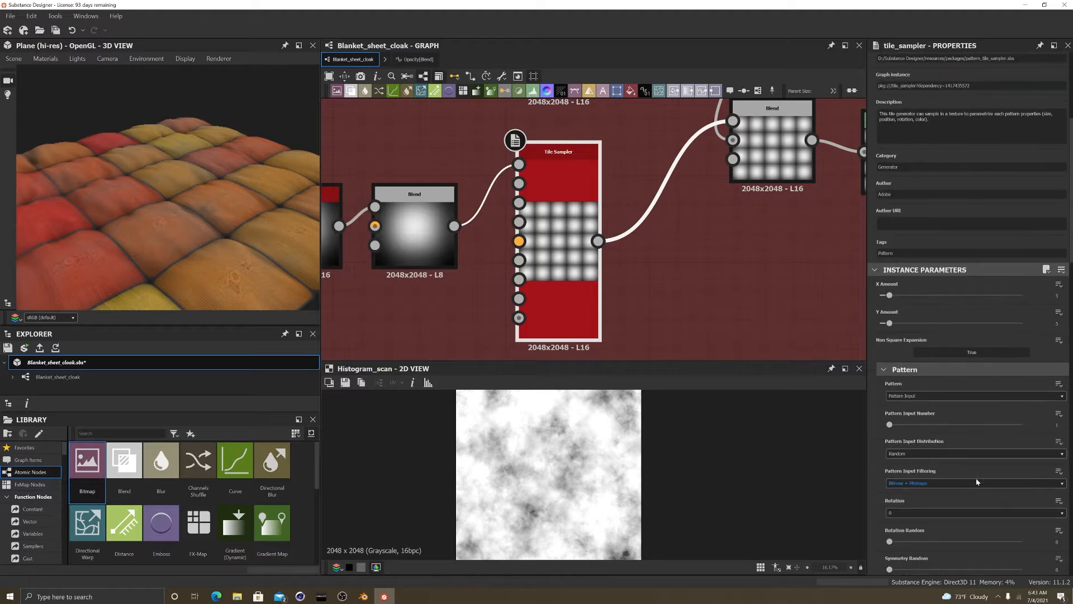
pyautogui.scroll(-3)
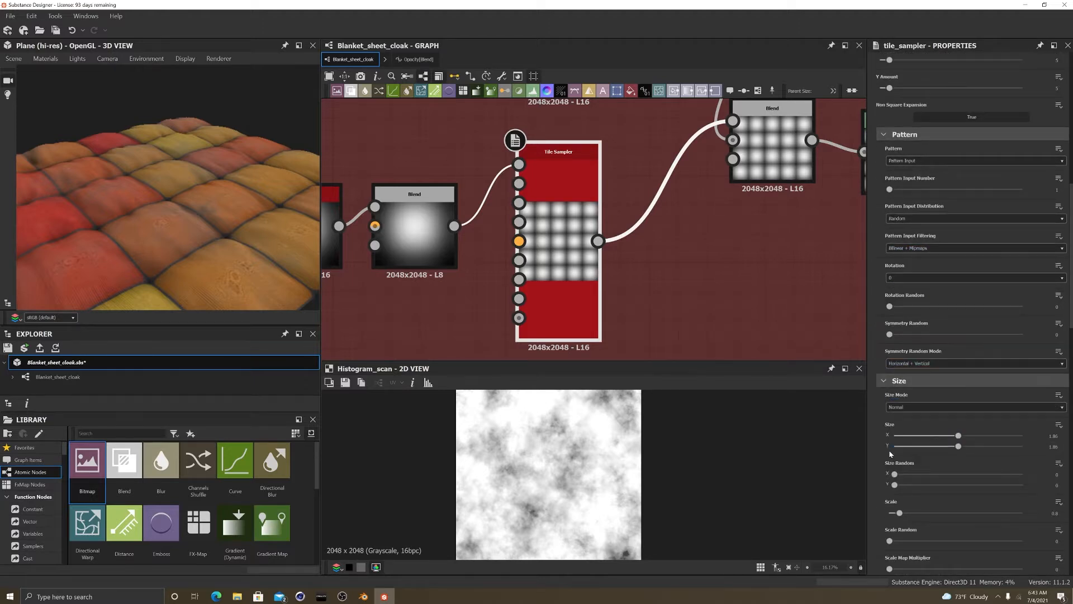
pyautogui.scroll(-3)
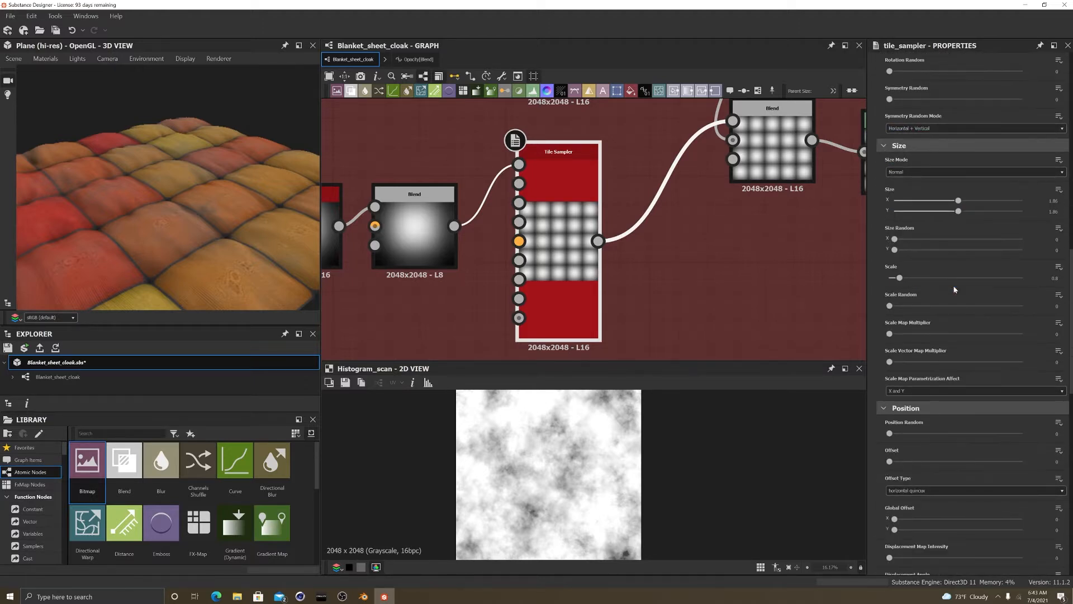
pyautogui.scroll(-3)
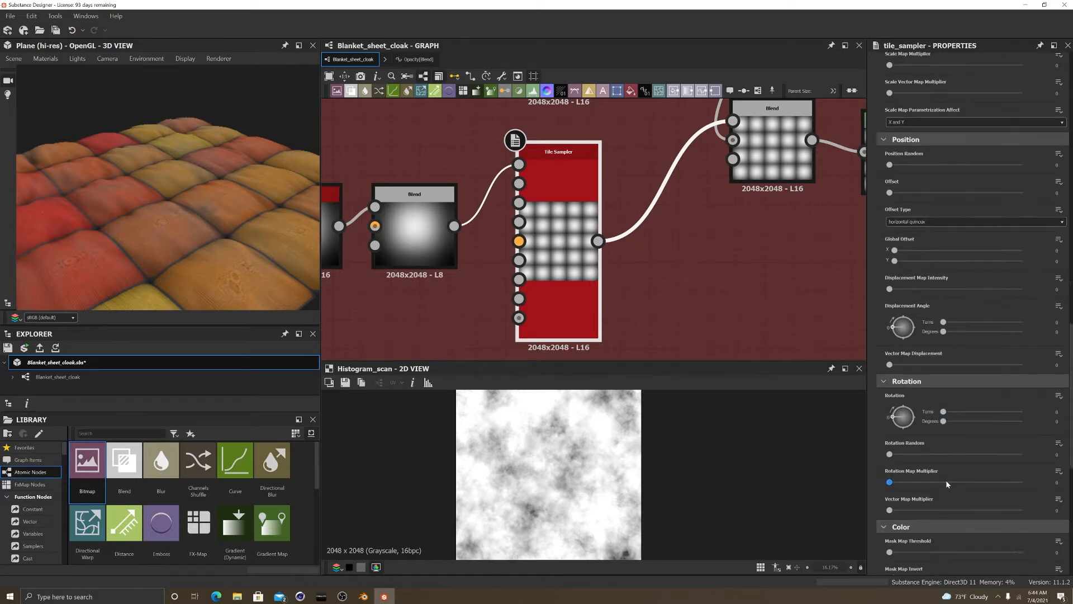
pyautogui.scroll(-3)
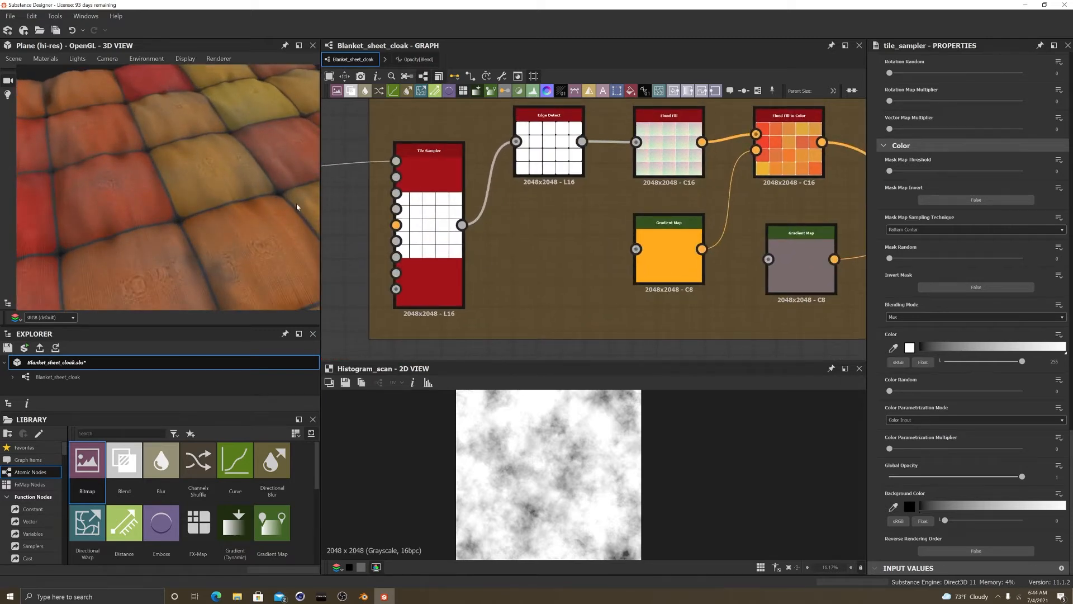
pyautogui.moveTo(233, 131)
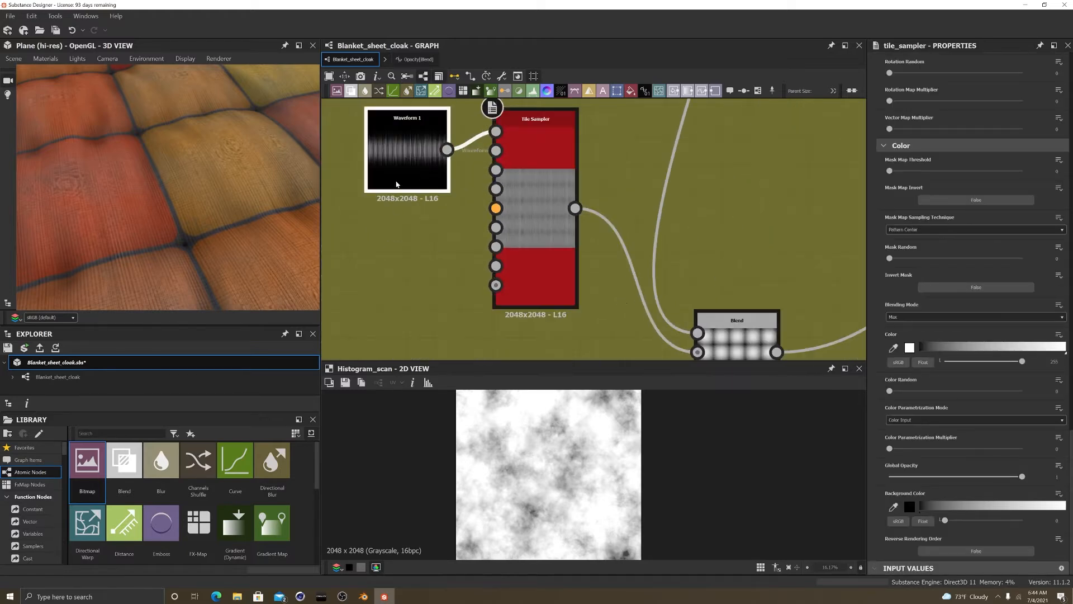
pyautogui.click(406, 149)
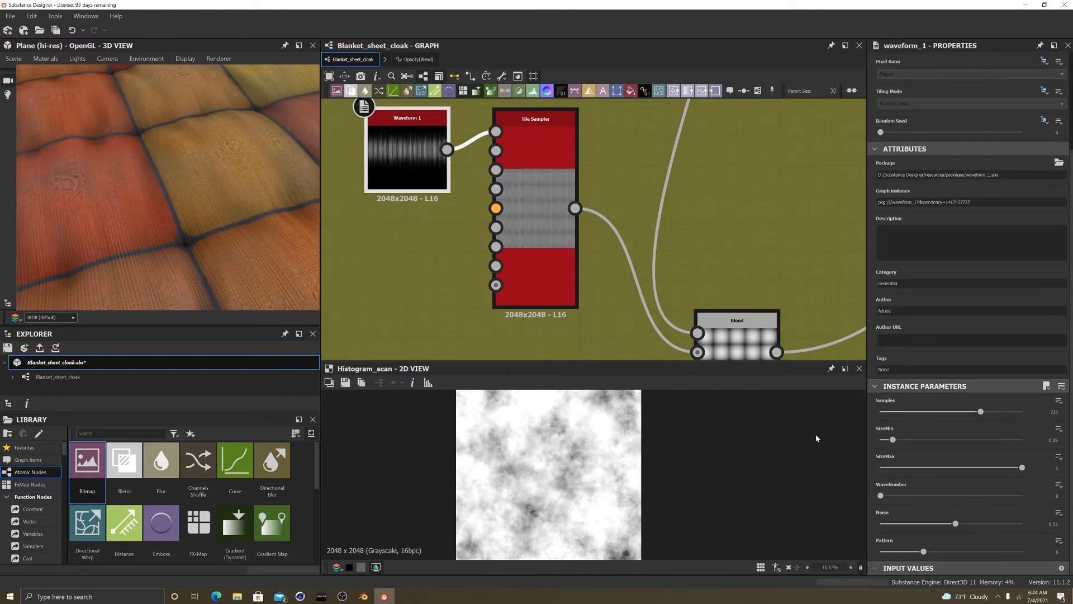
pyautogui.moveTo(857, 513)
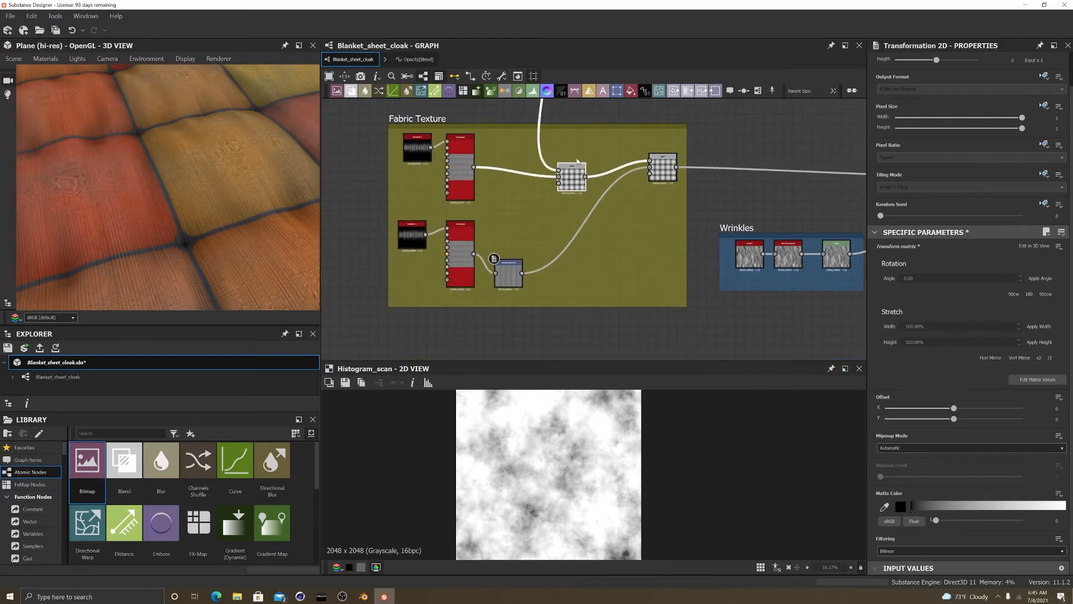
pyautogui.click(572, 175)
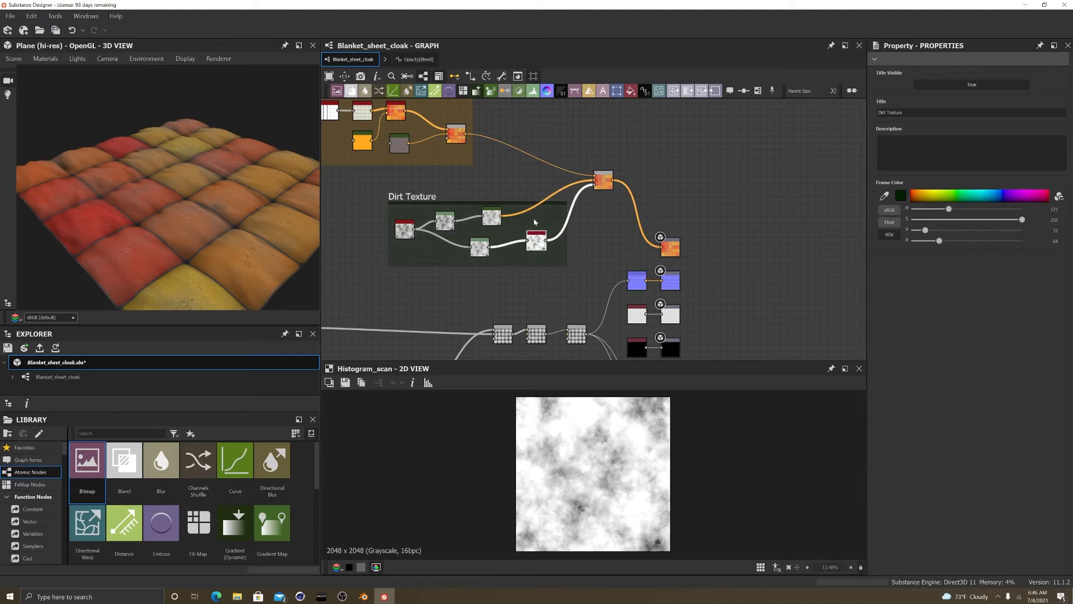
pyautogui.click(536, 240)
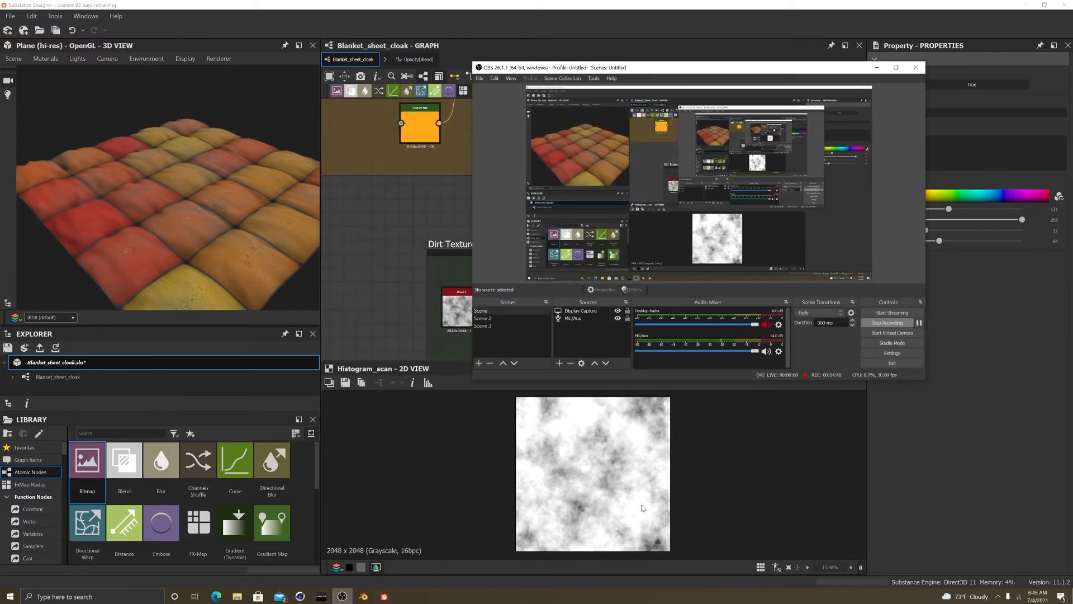
pyautogui.click(915, 67)
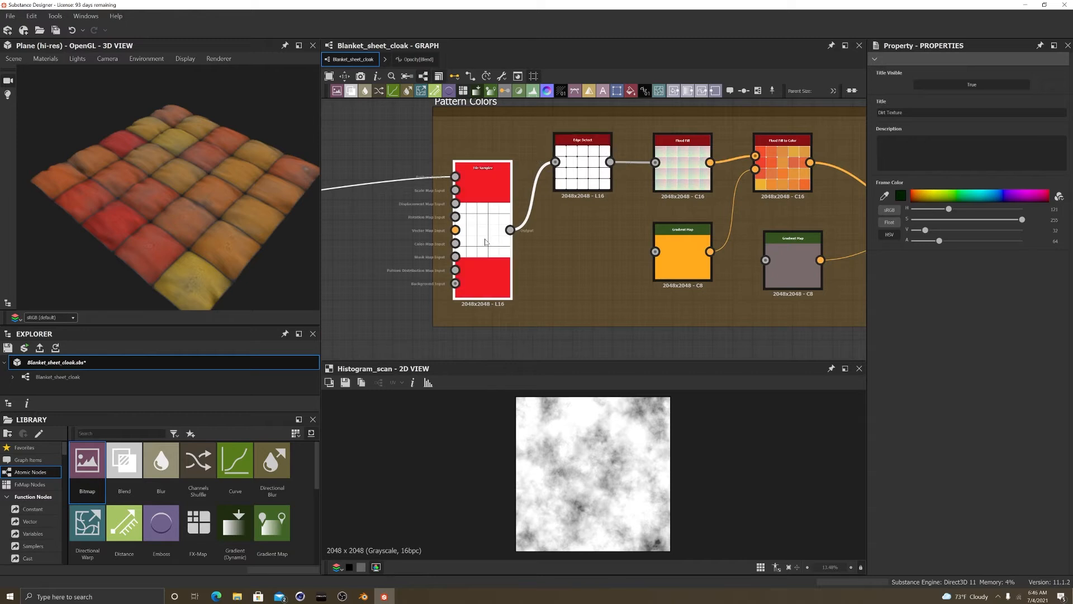
pyautogui.click(482, 182)
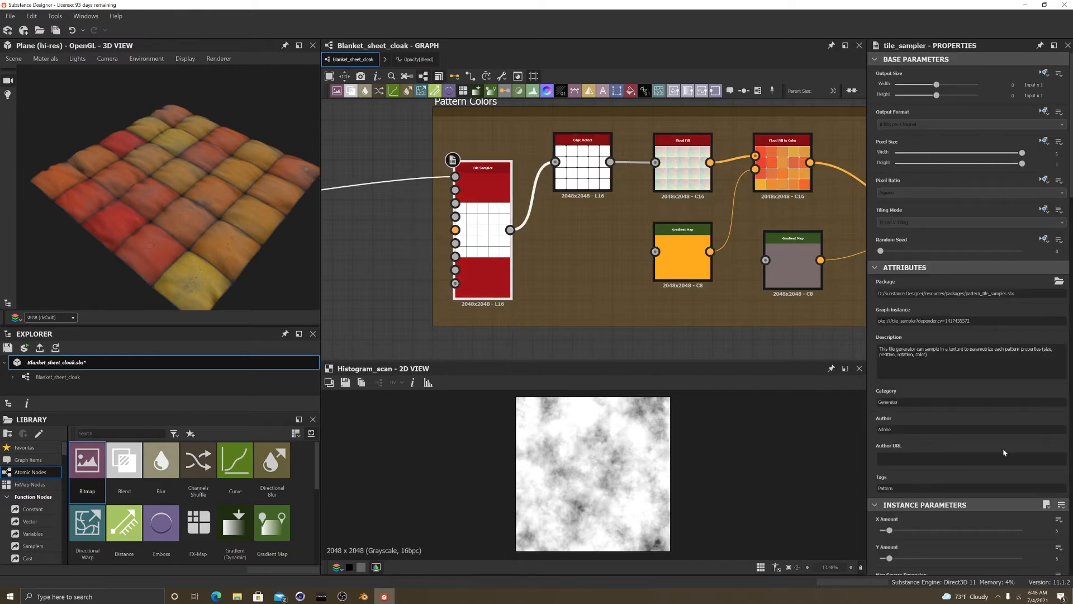
pyautogui.scroll(-3)
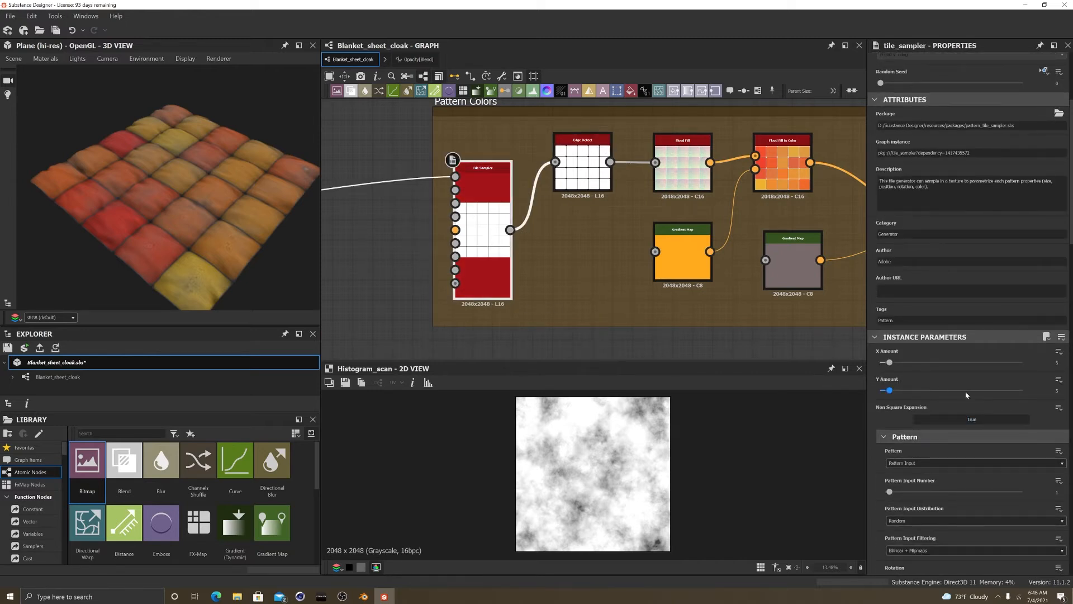
pyautogui.scroll(-3)
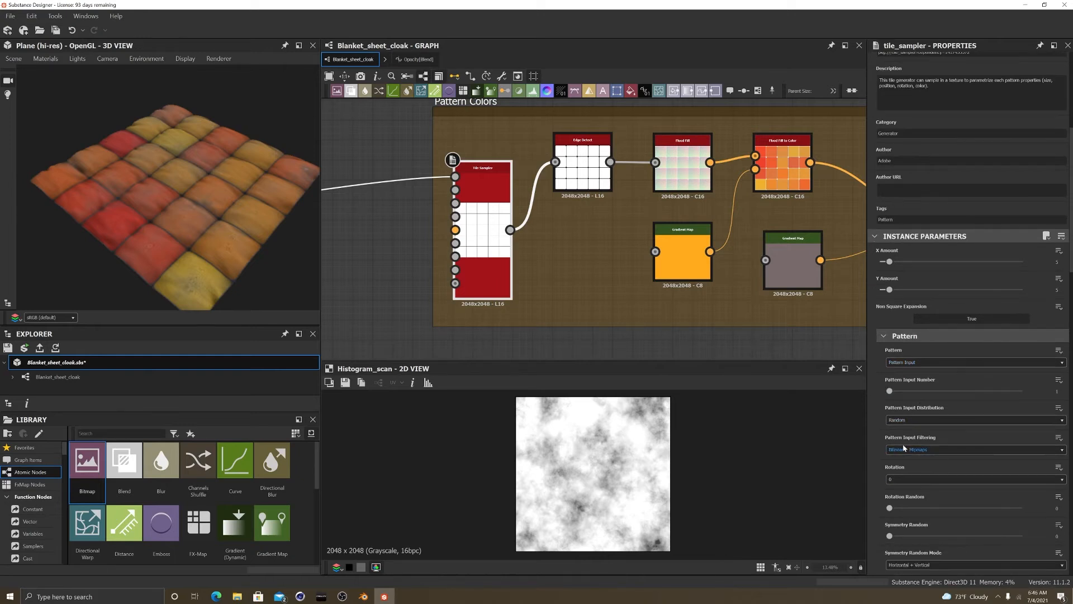
pyautogui.scroll(-3)
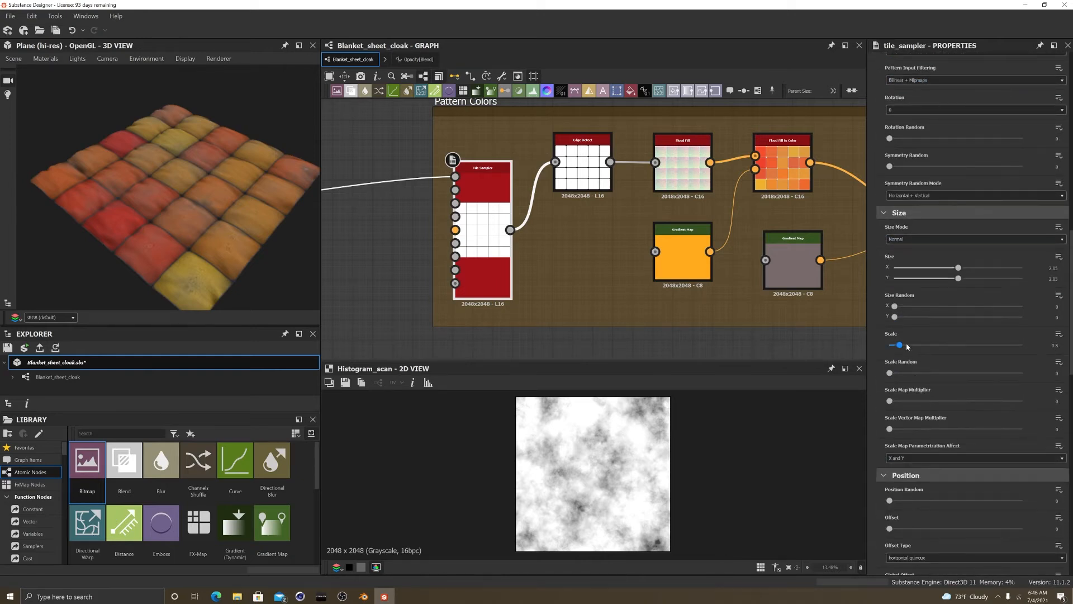
pyautogui.moveTo(894, 278); pyautogui.dragTo(958, 277)
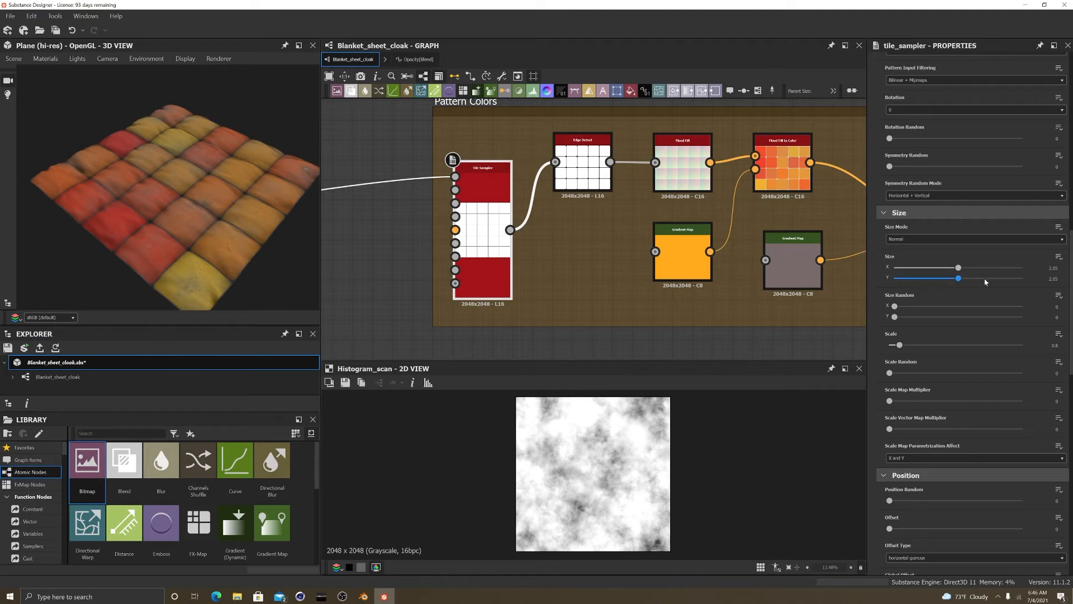
pyautogui.click(582, 162)
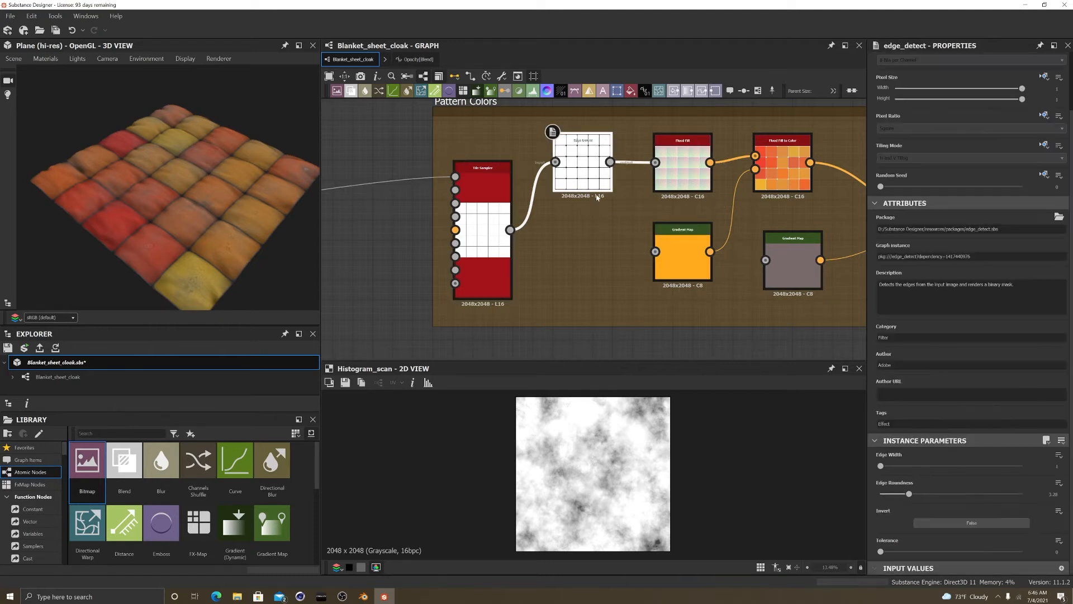
pyautogui.click(582, 140)
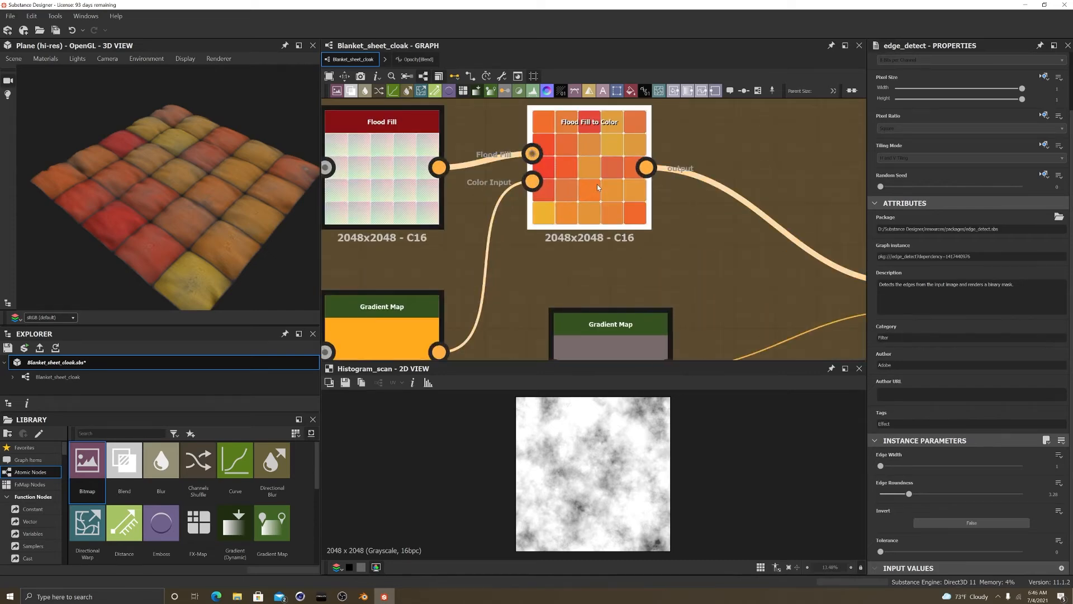
pyautogui.click(589, 122)
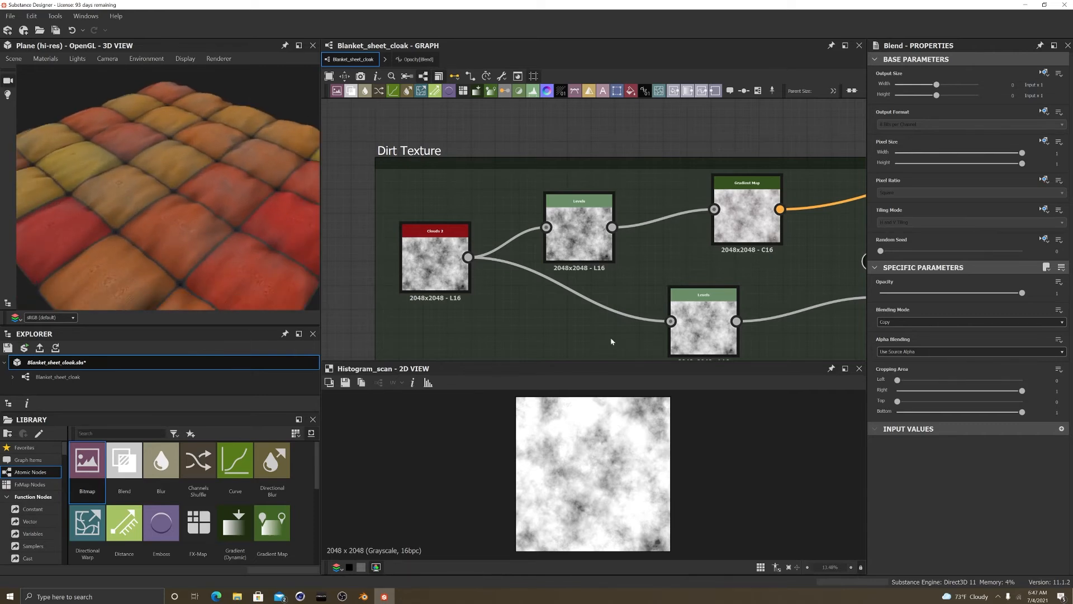
pyautogui.scroll(-3)
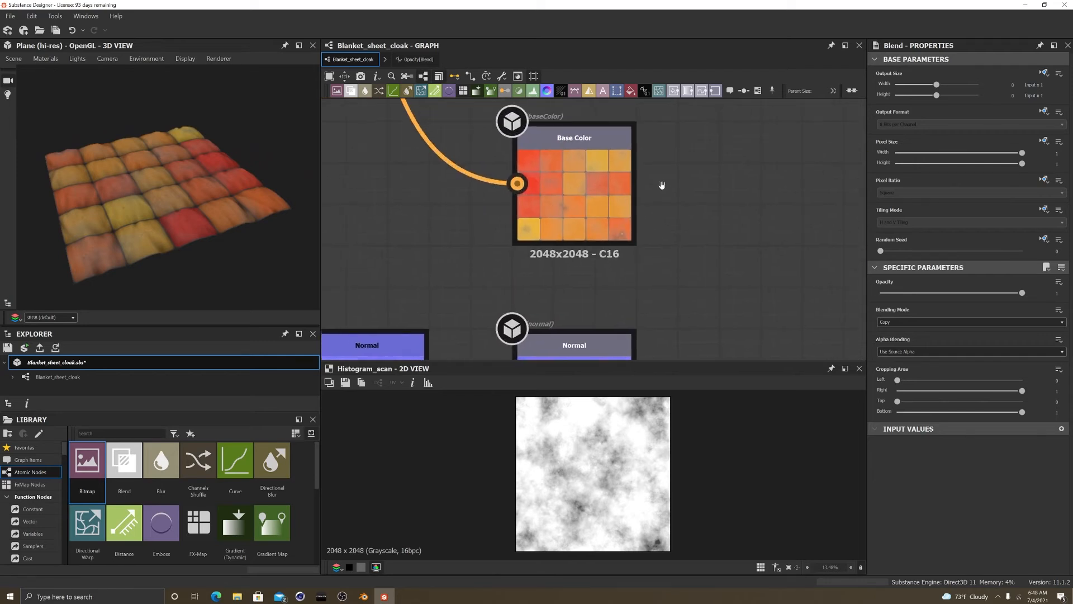
# Zoom out to see the entire blanket graph at once
pyautogui.scroll(-3)
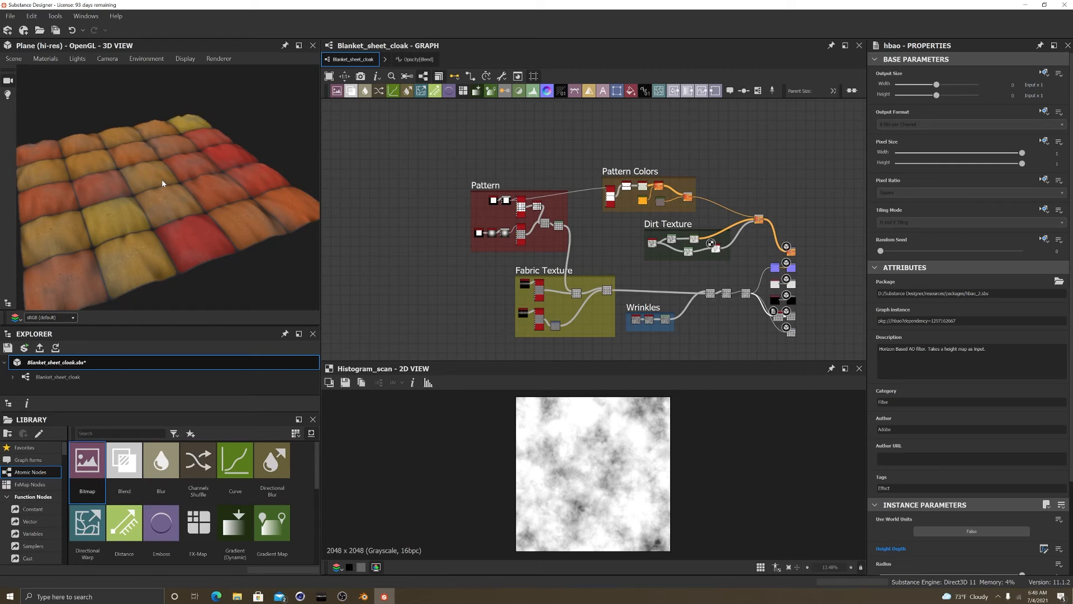
pyautogui.moveTo(137, 252)
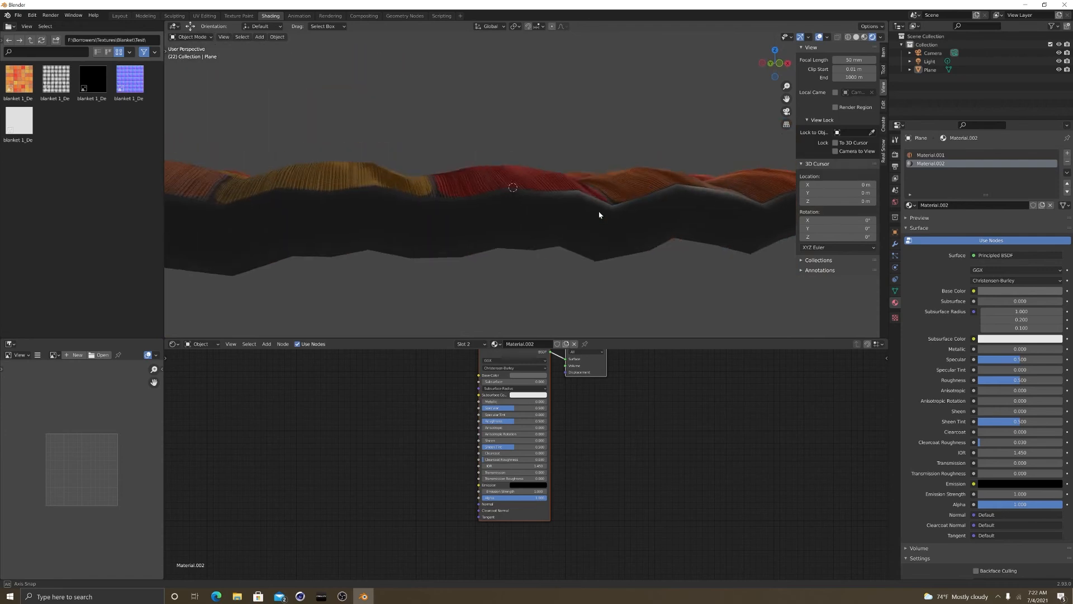
# Pull the Blender viewport back to view the whole displaced blanket plane
pyautogui.click(119, 15)
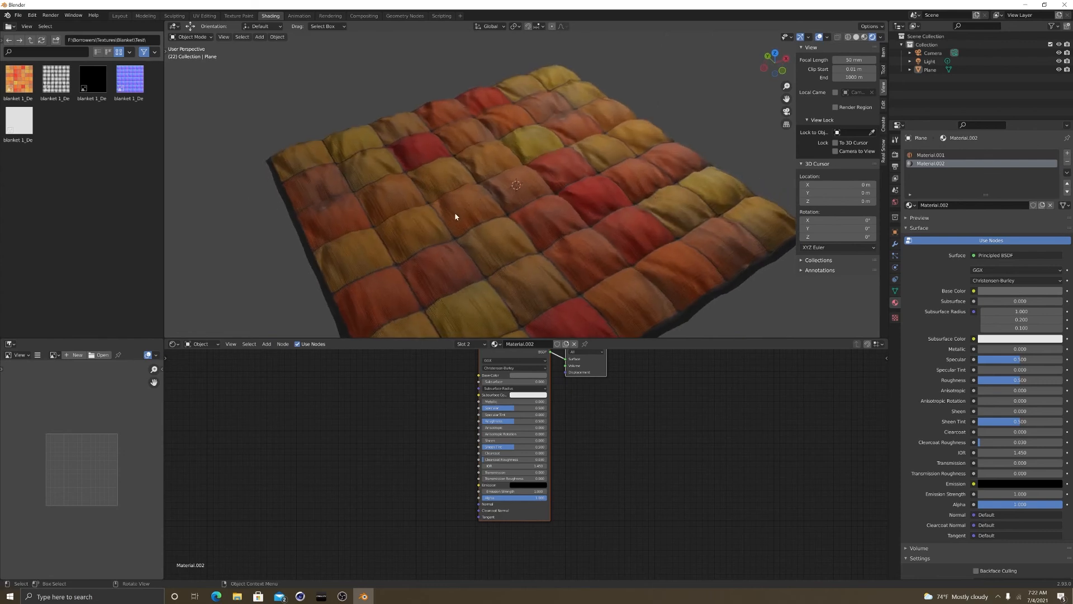
pyautogui.moveTo(455, 217); pyautogui.dragTo(560, 192)
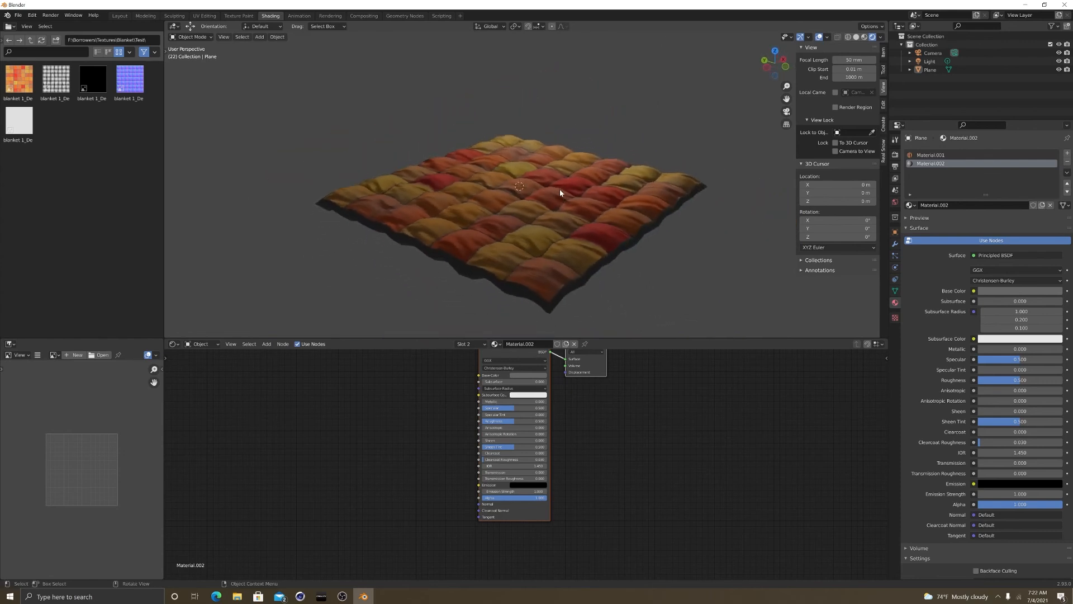
pyautogui.moveTo(643, 154)
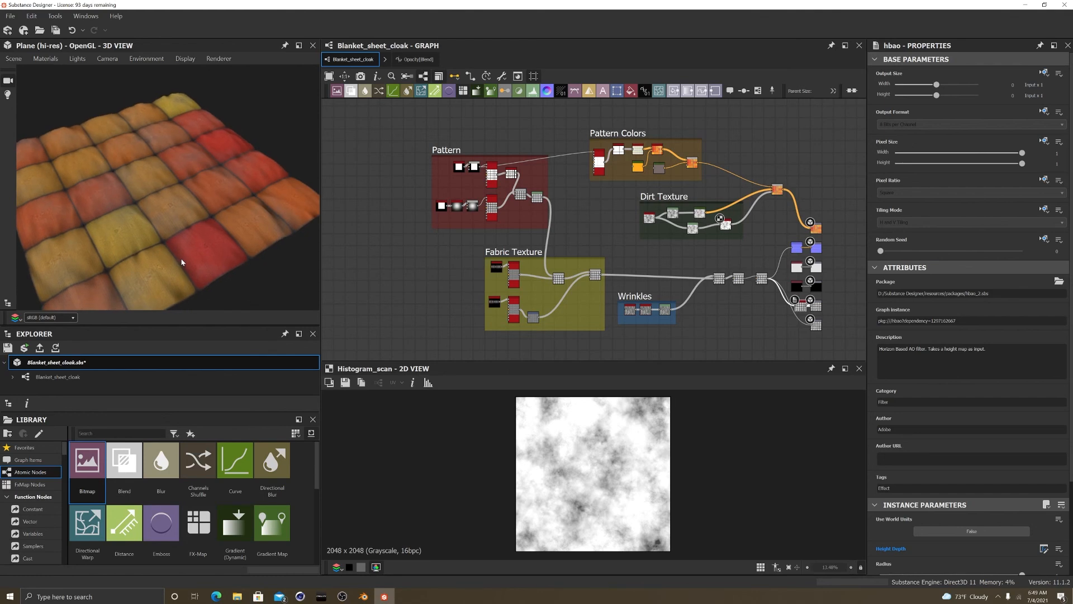
pyautogui.moveTo(189, 255)
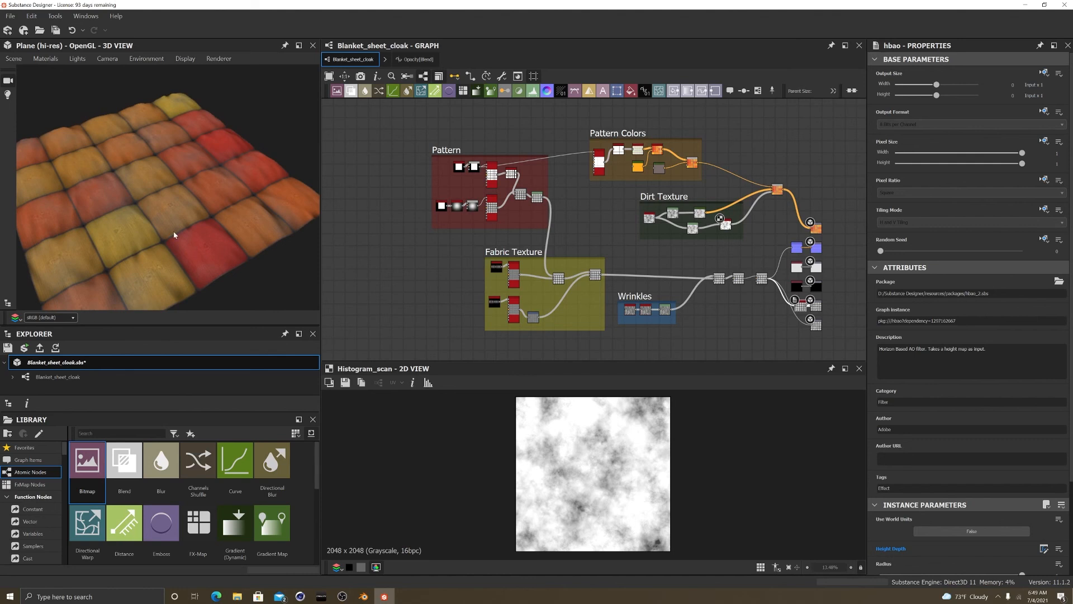
pyautogui.moveTo(174, 235); pyautogui.dragTo(161, 194)
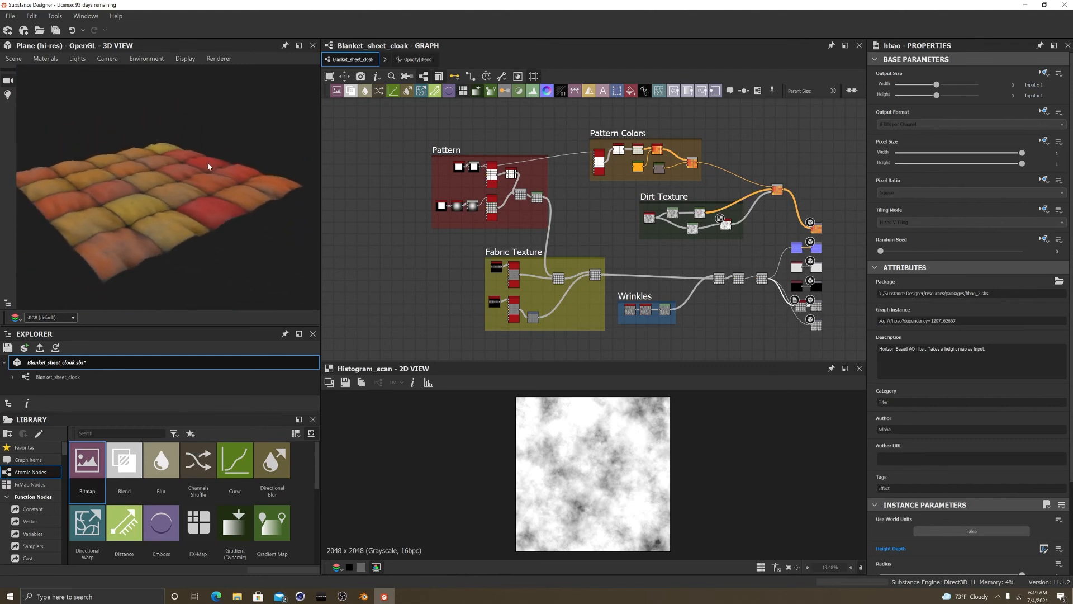
pyautogui.moveTo(230, 125)
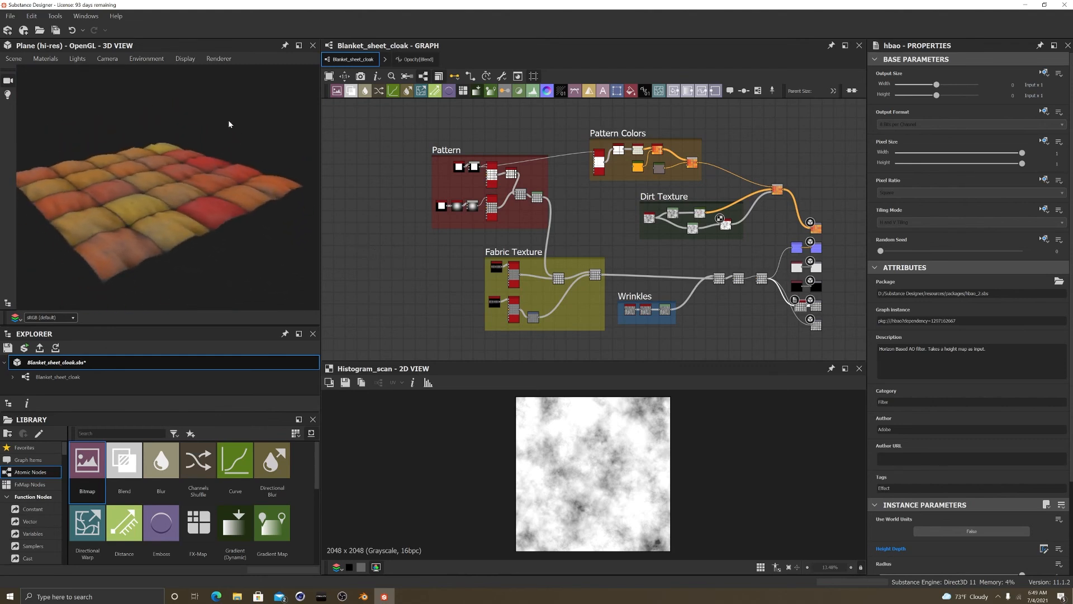